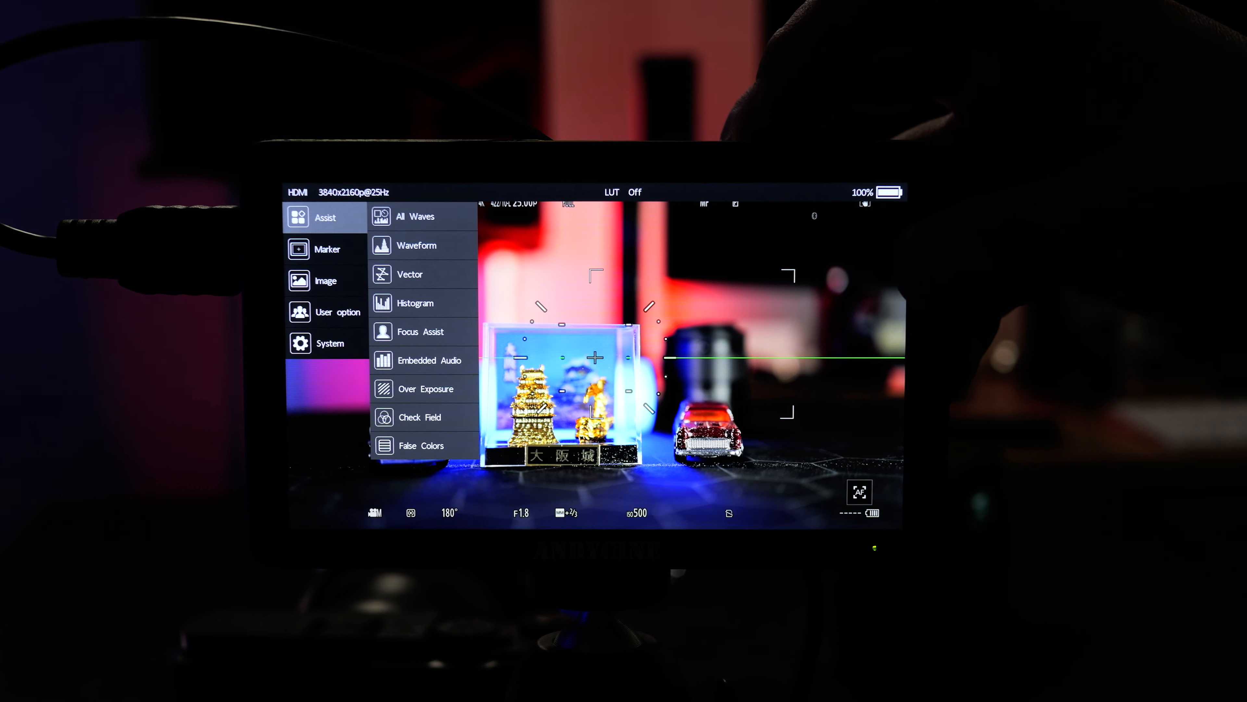
- Browse User and Assist, then bring up the Histogram panel: off, RGB1, position x 99, y 66
left_click(330, 312)
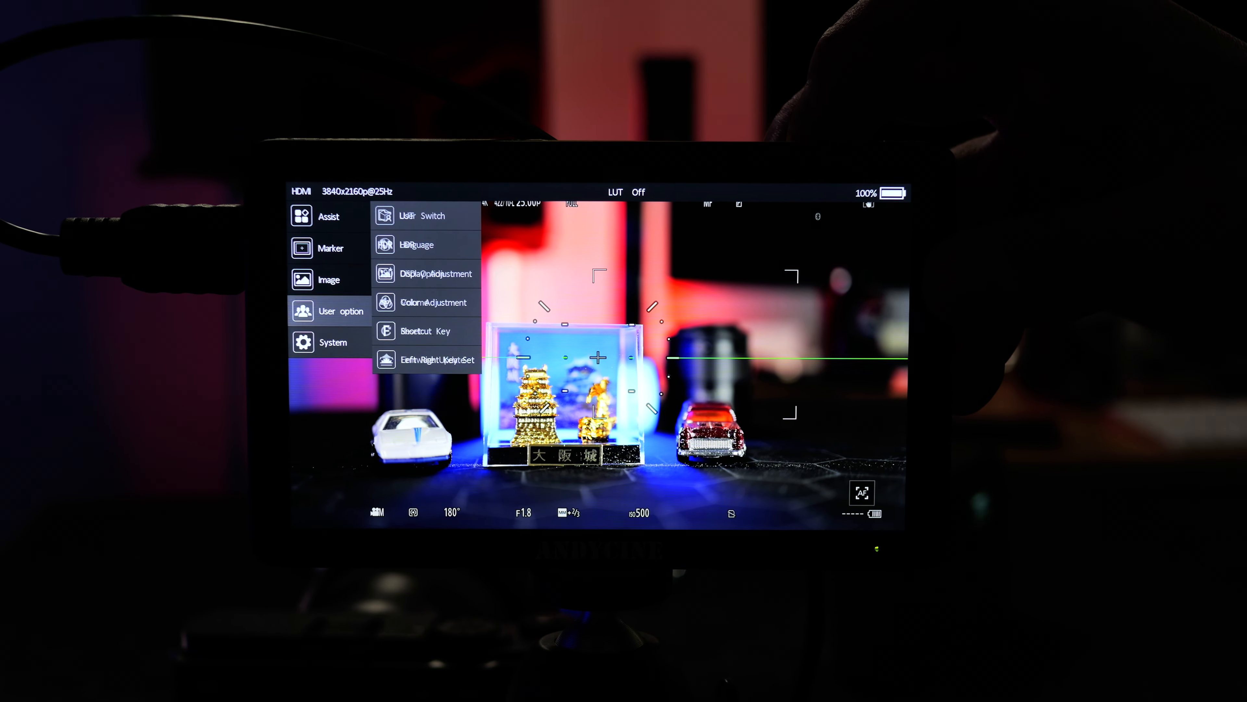
left_click(328, 217)
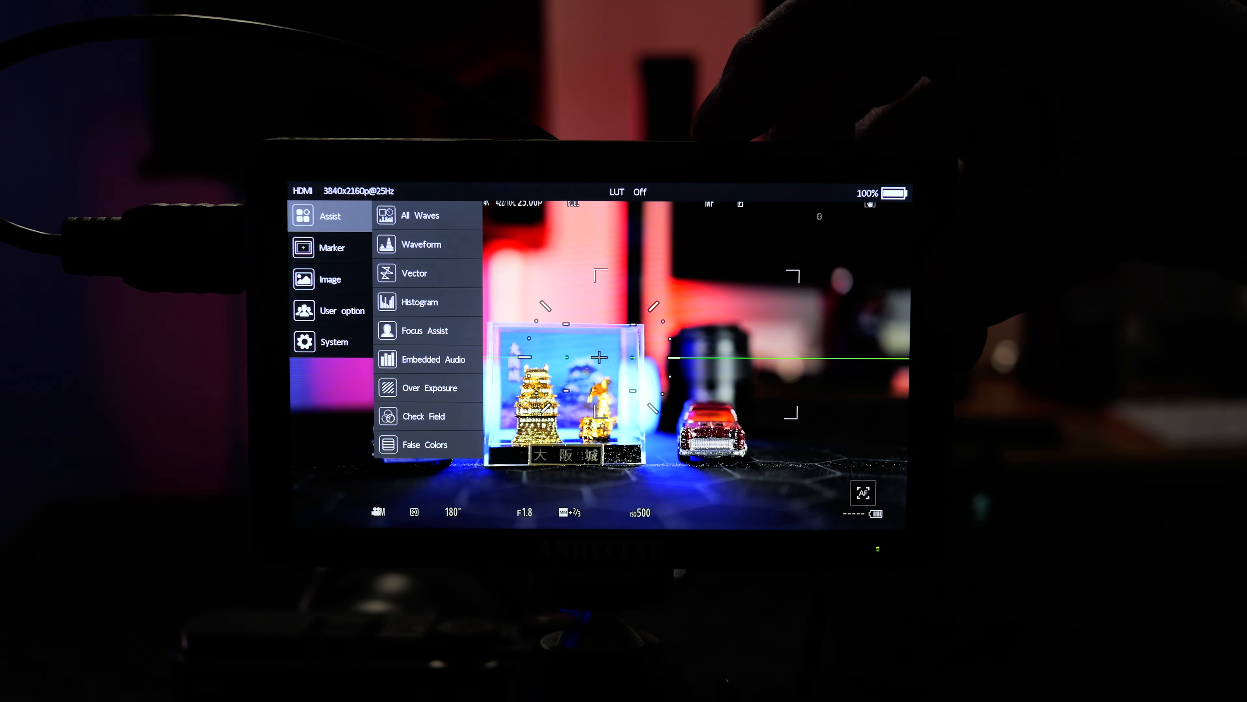
left_click(419, 215)
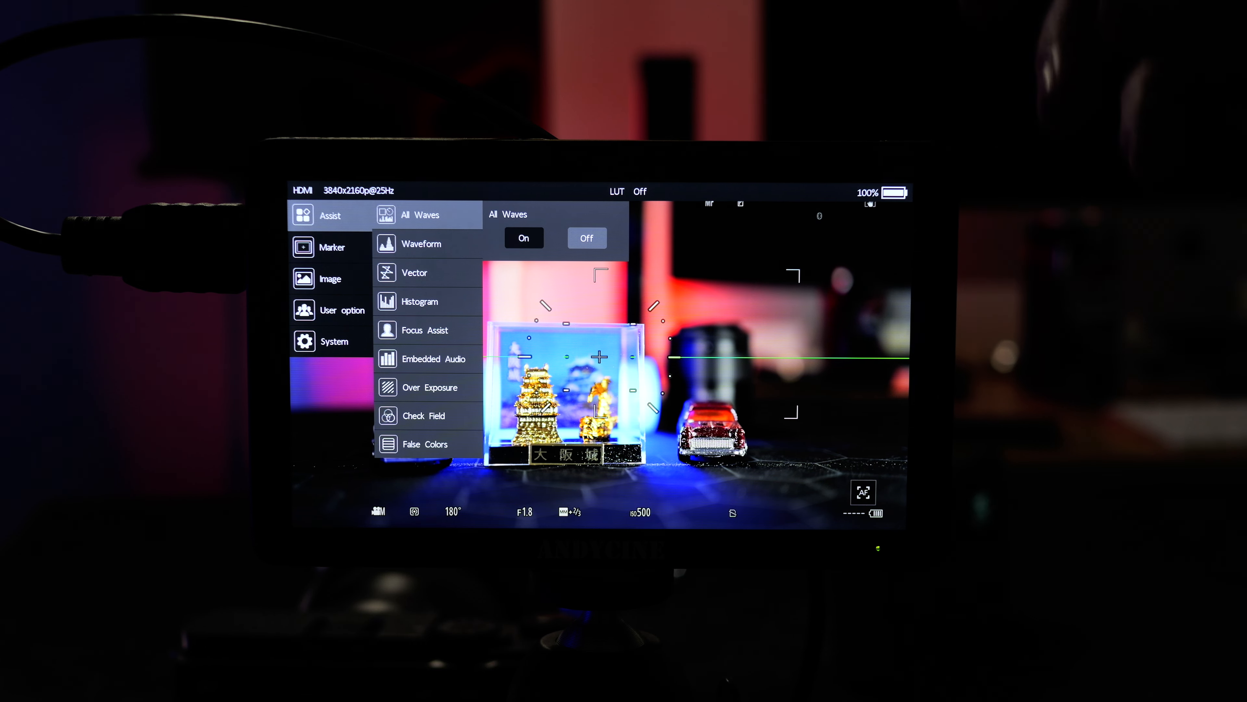
left_click(421, 243)
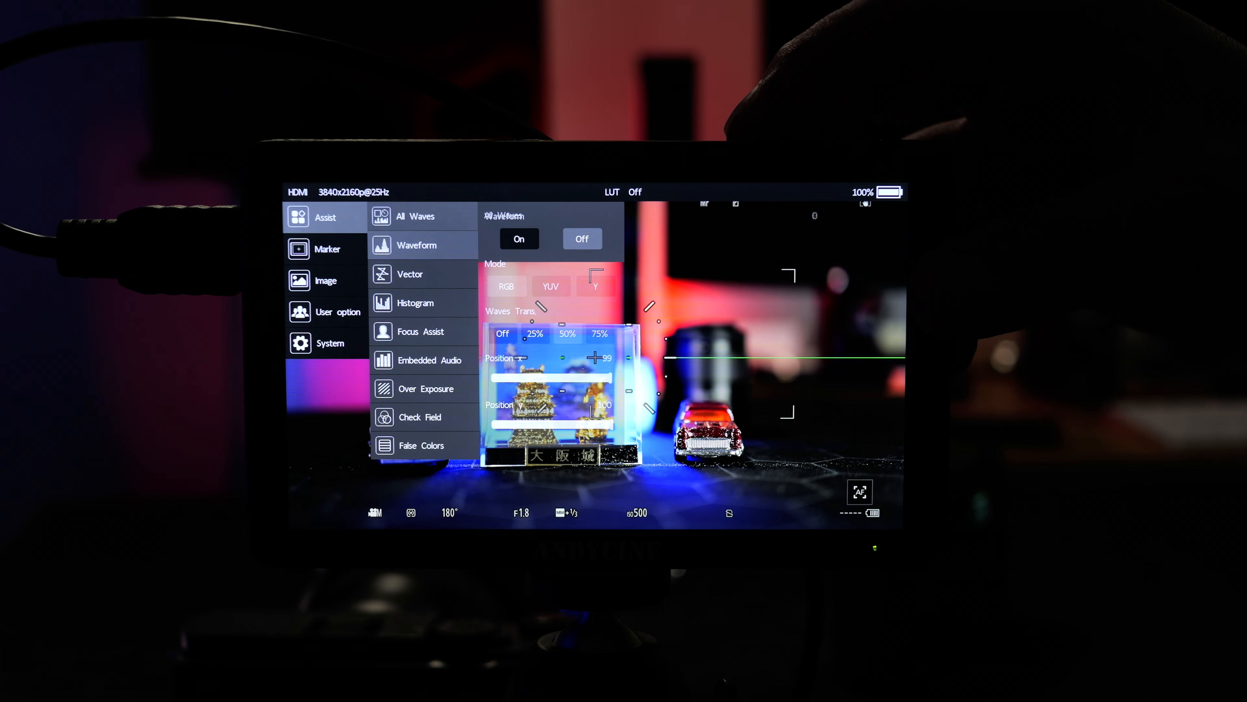
left_click(410, 274)
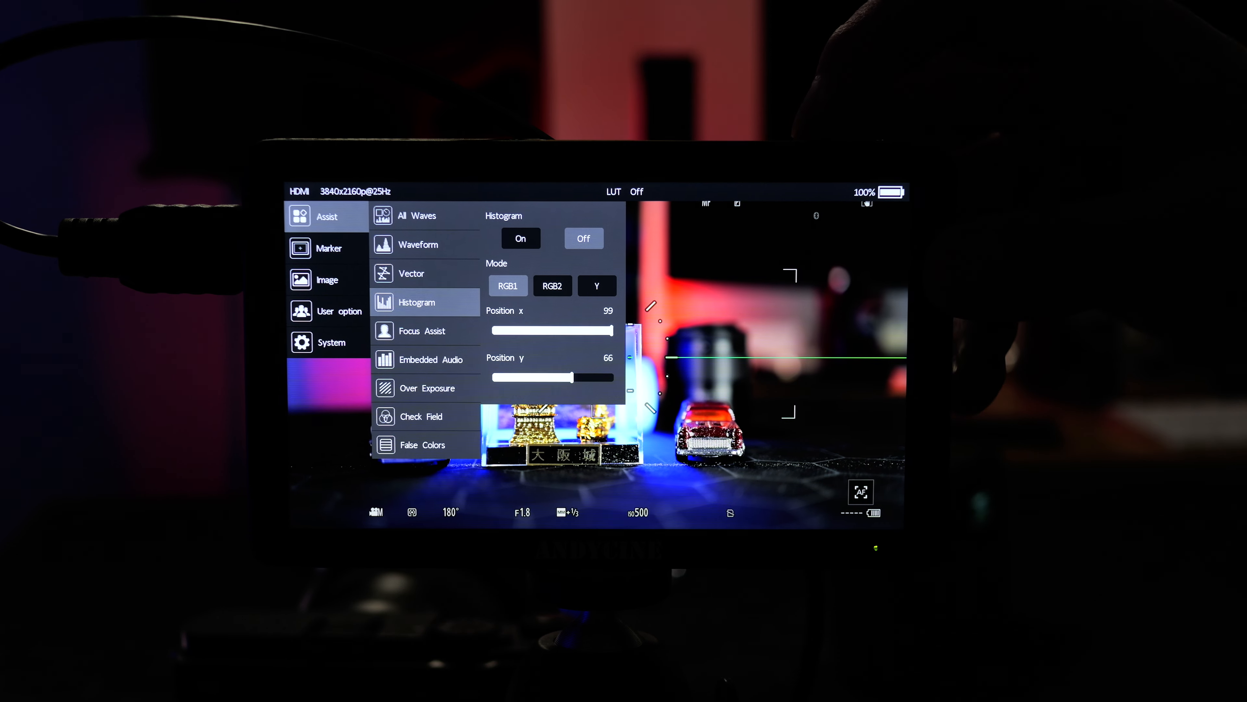
- Dismiss the Histogram panel so only the Assist feature list remains
left_click(419, 215)
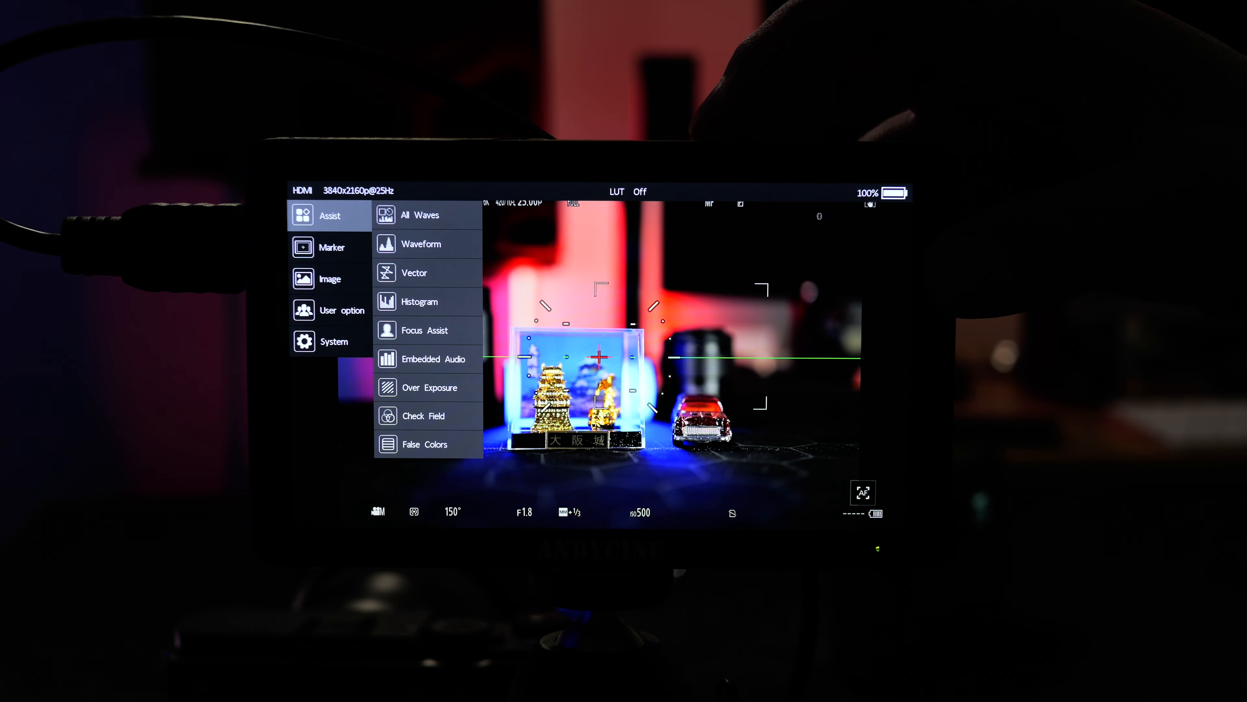
- Enable Focus Assist in green after checking the All Waves and Embedded Audio panels
left_click(420, 215)
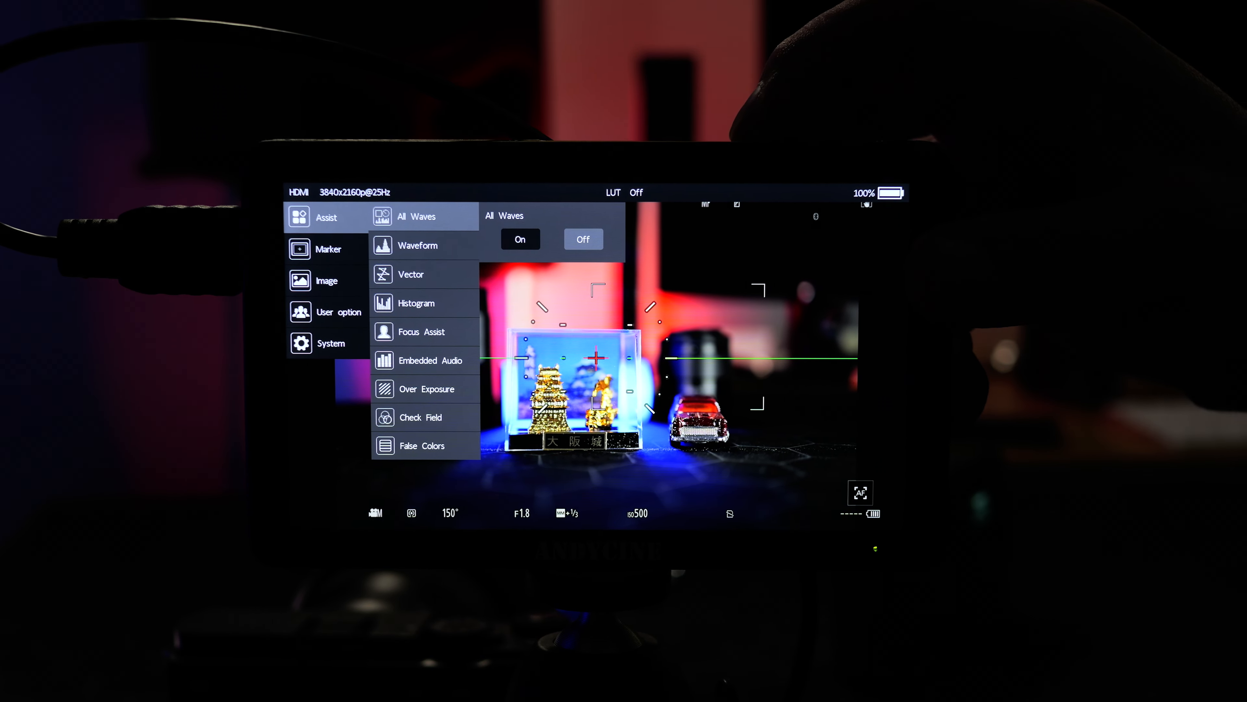
left_click(421, 330)
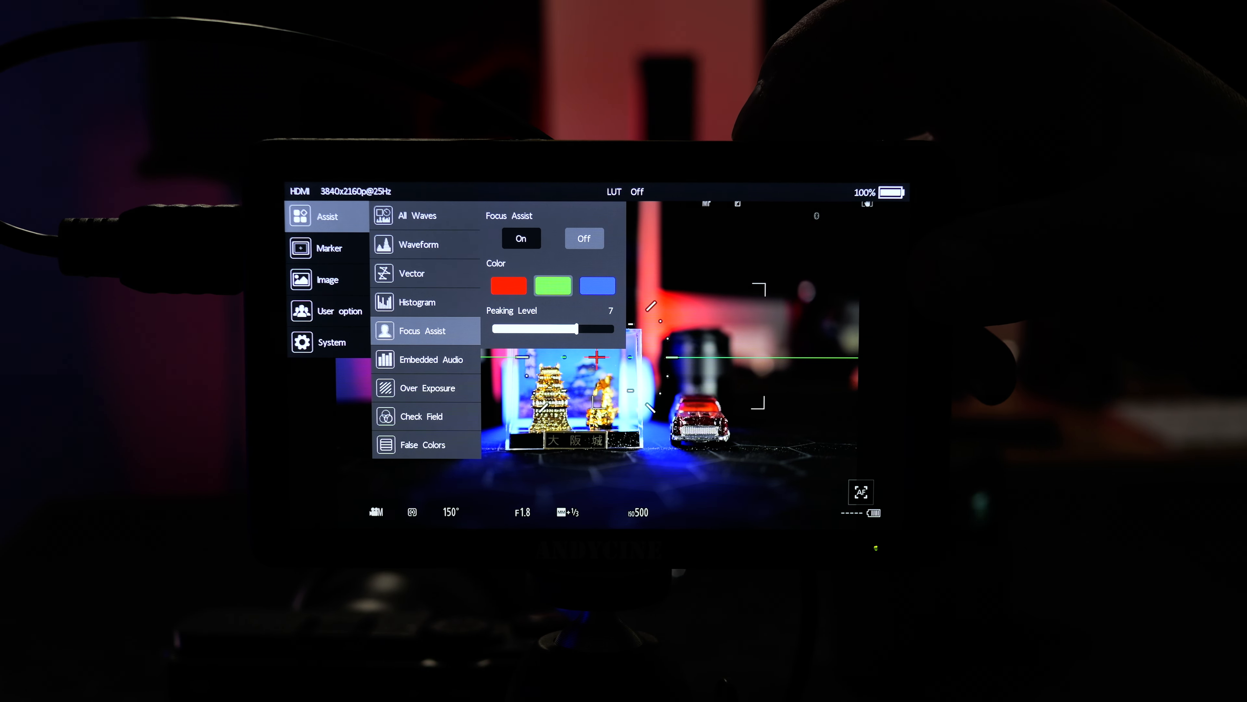
left_click(431, 358)
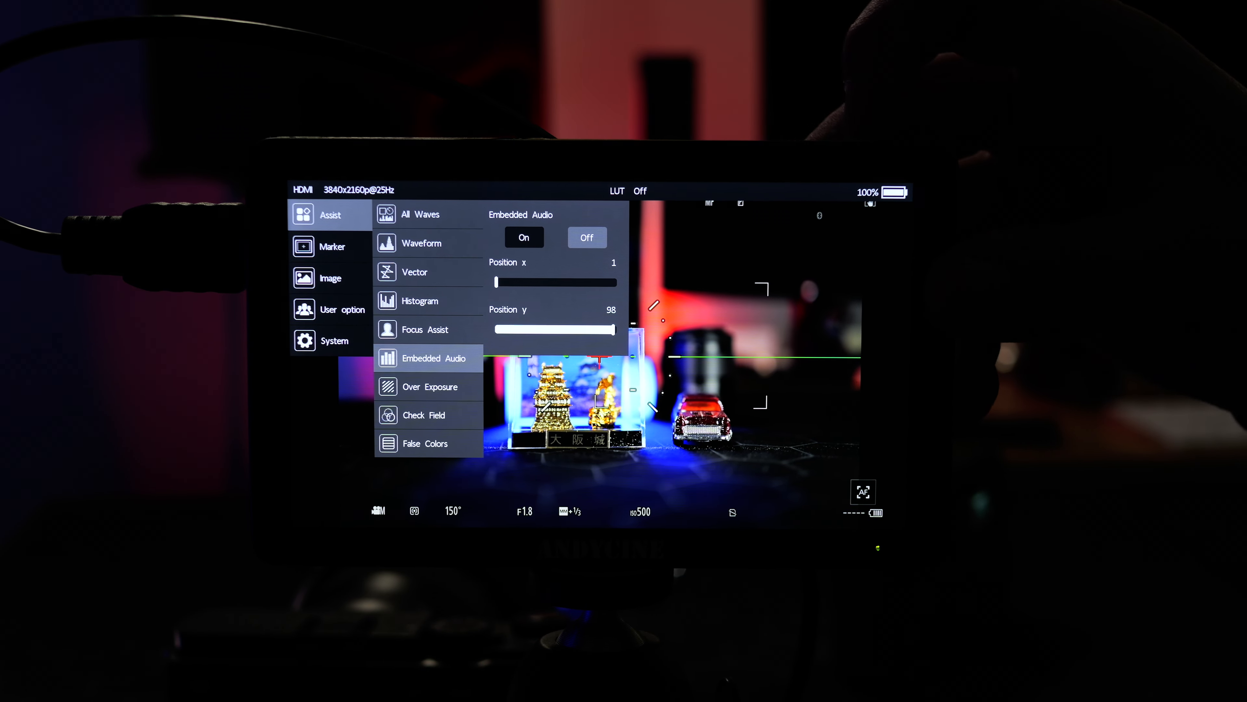
left_click(425, 330)
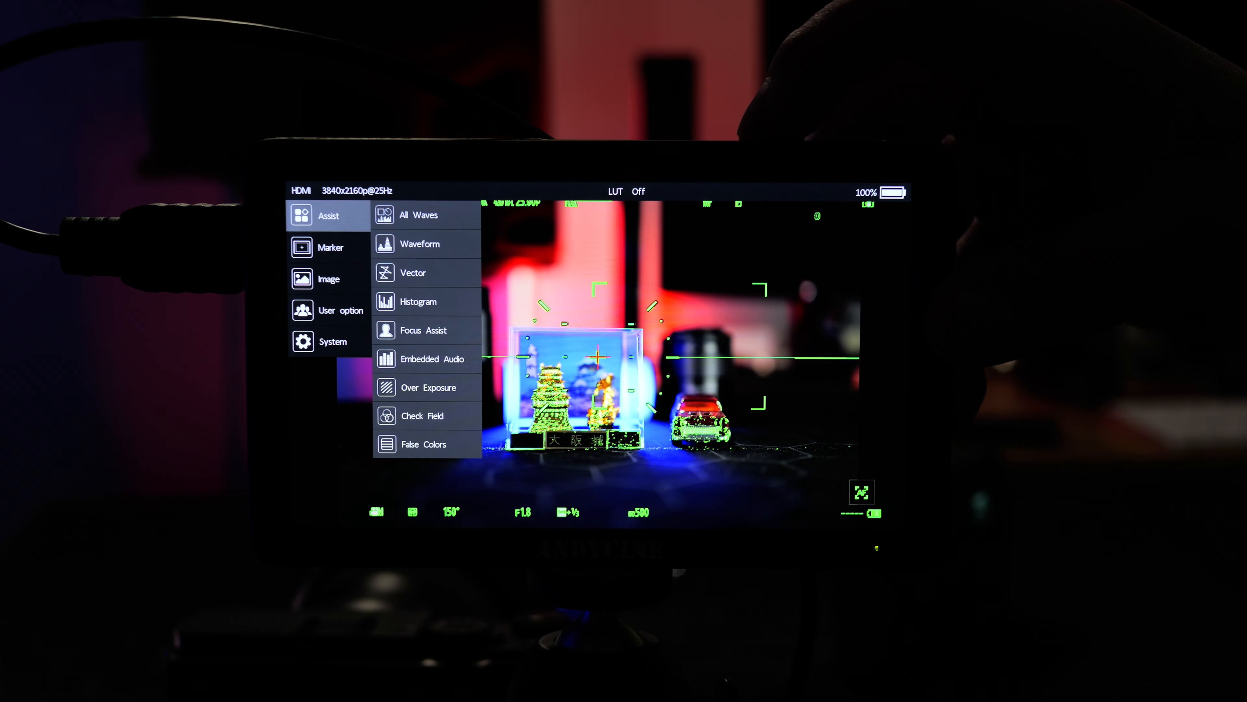
- Show the Marker section's Grids panel: grids off, 3x3 mode, rows and columns 2
left_click(330, 247)
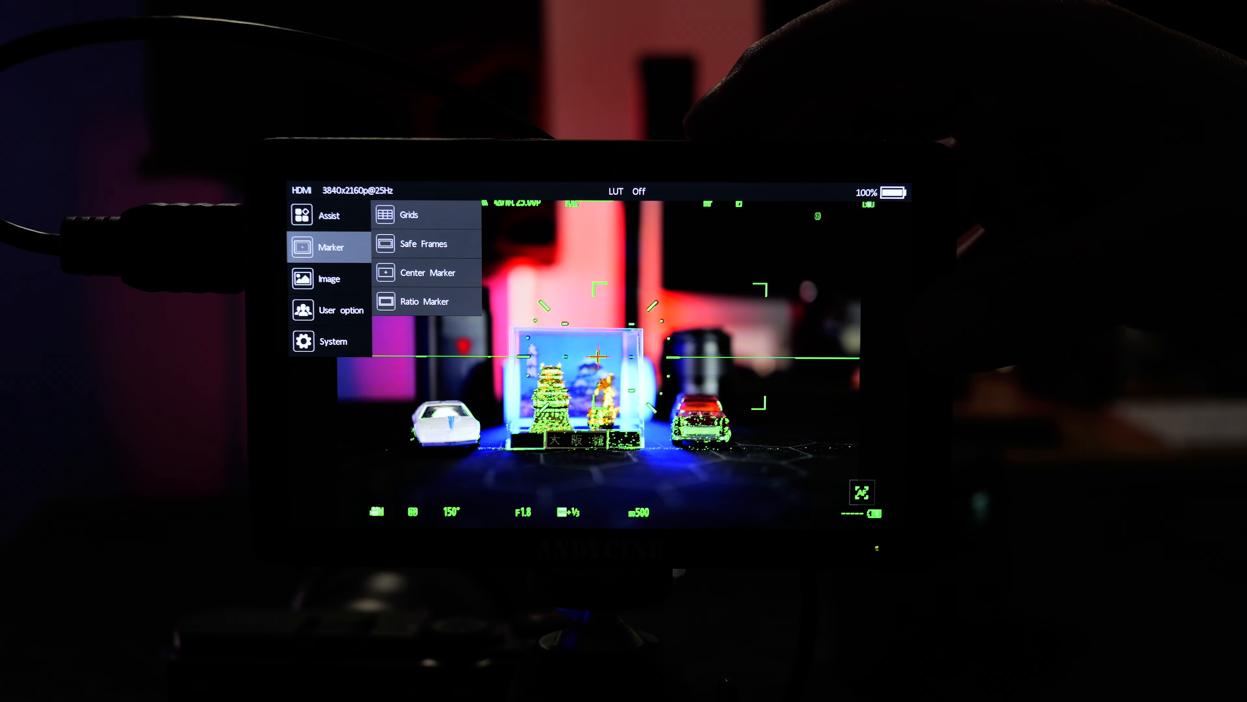
left_click(409, 215)
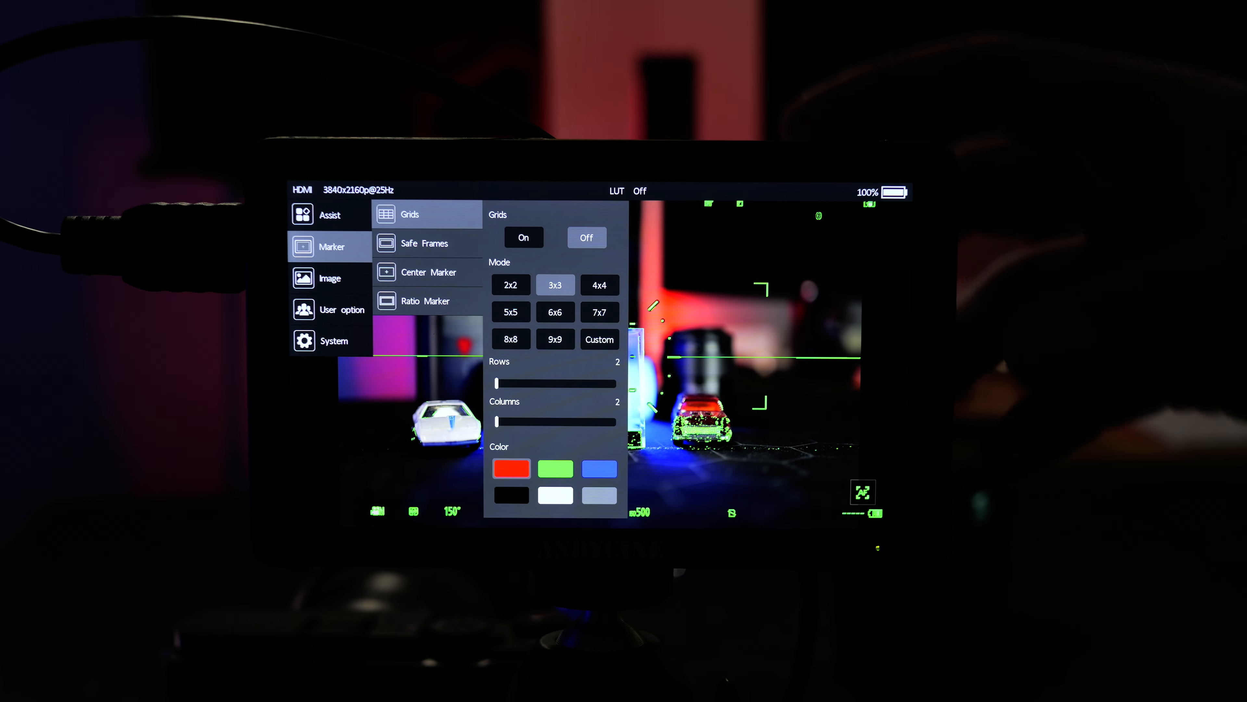